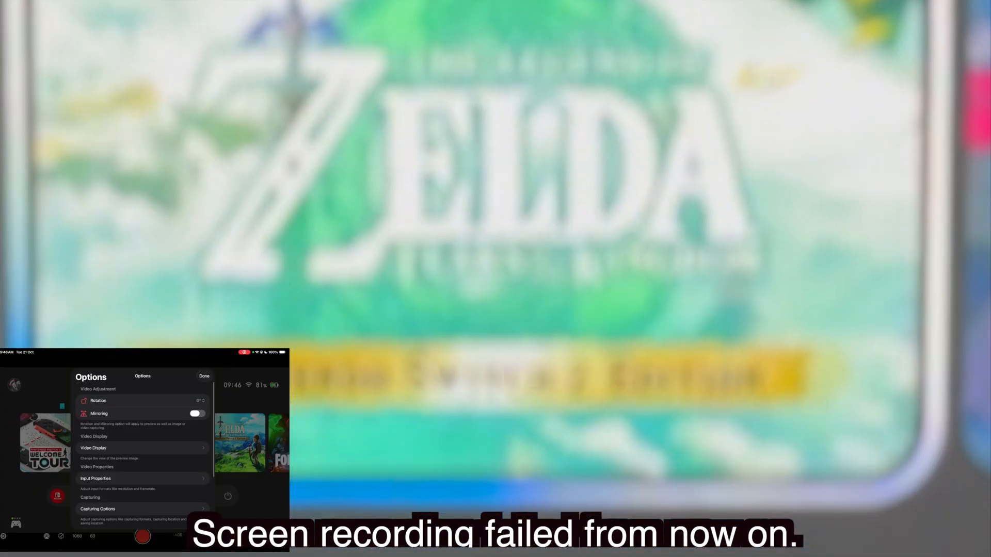
Reach Audio Properties in Options and bring up the Audios settings showing recording and monitoring enabled.
scroll(down, 3)
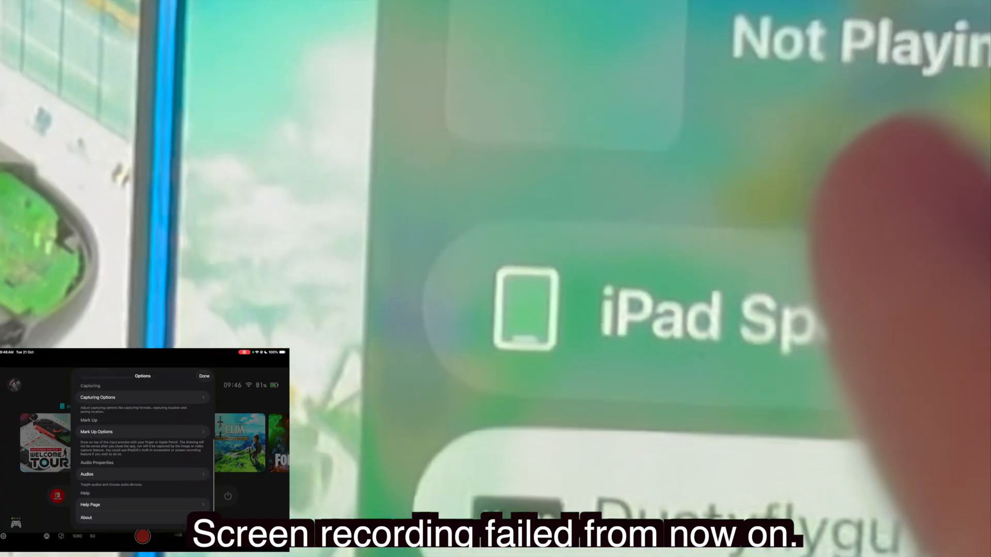
click(86, 473)
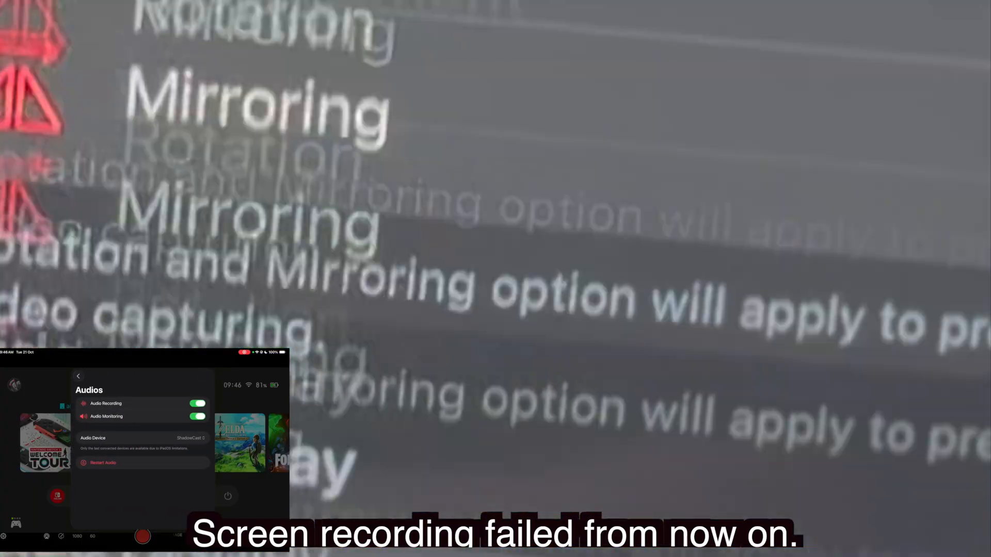